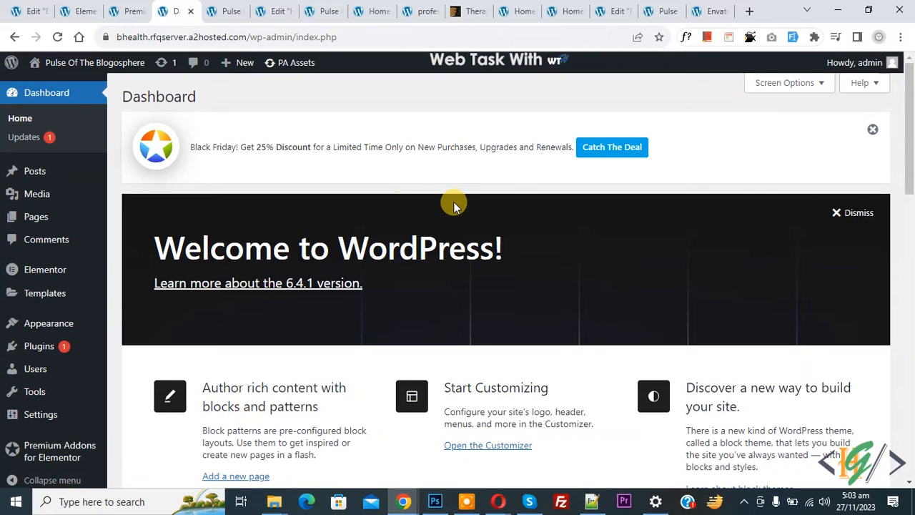
mouse_move(410, 213)
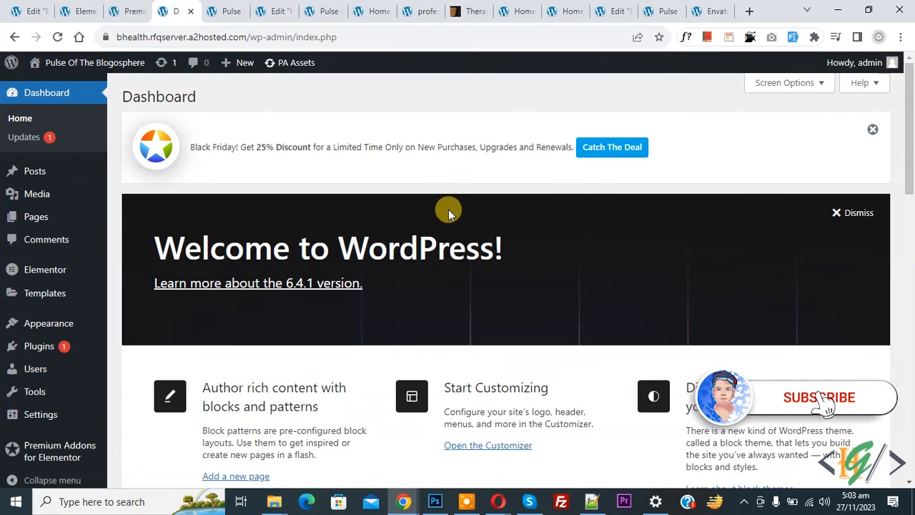
mouse_move(415, 231)
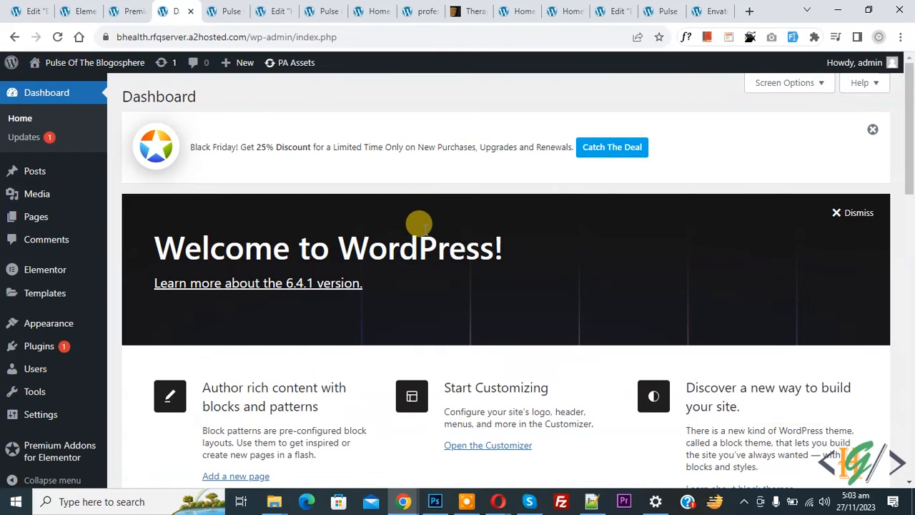
mouse_move(422, 240)
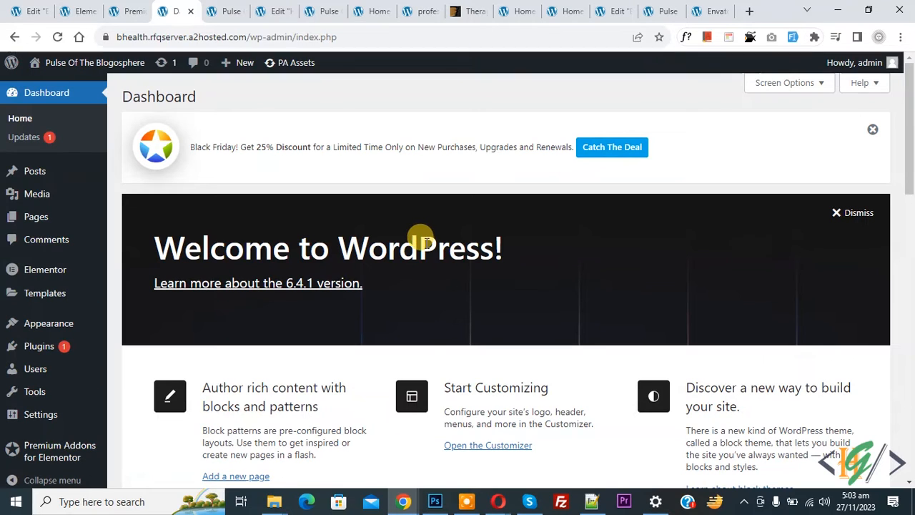
mouse_move(378, 229)
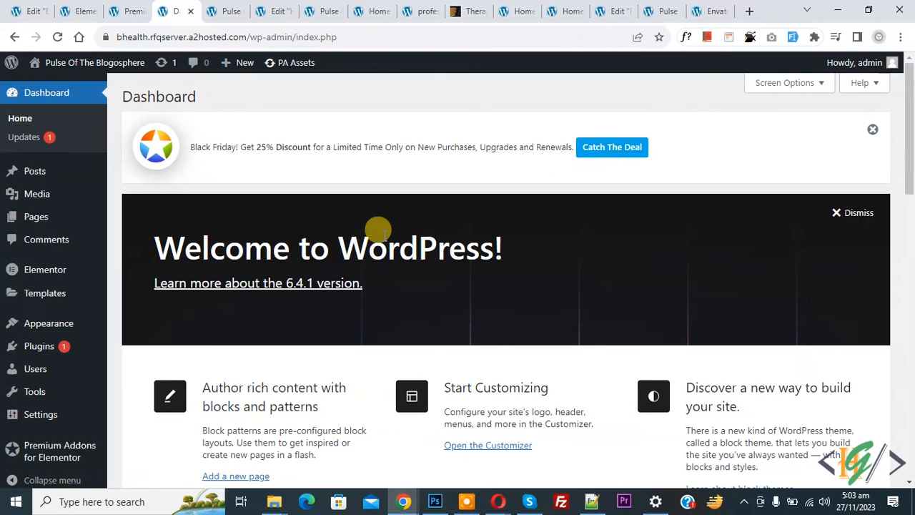
From Theme Builder, open a header site part in the Elementor editor
click(44, 293)
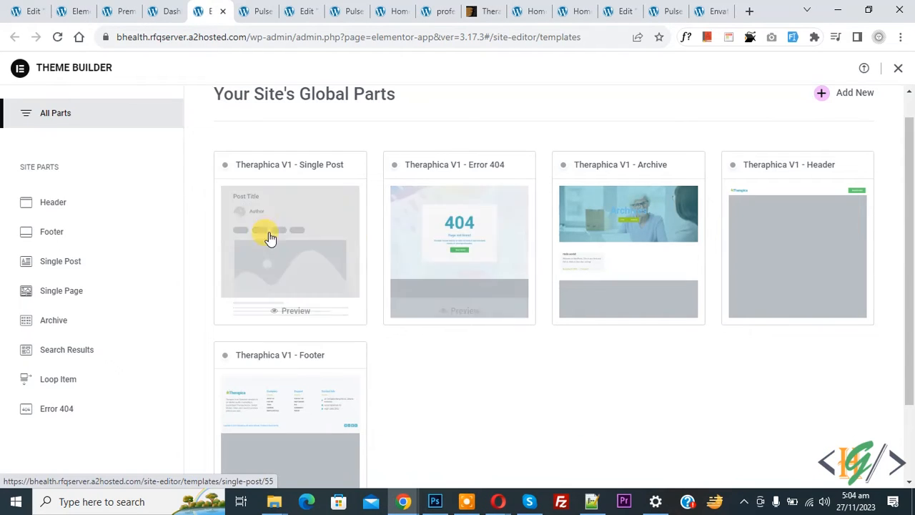
click(53, 201)
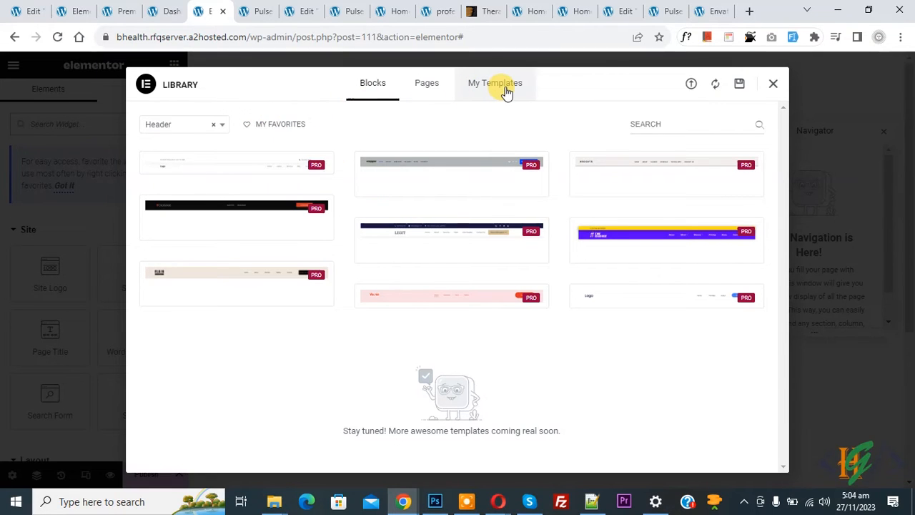
Browse My Templates, then open the Import Template screen and dismiss the file chooser
click(495, 83)
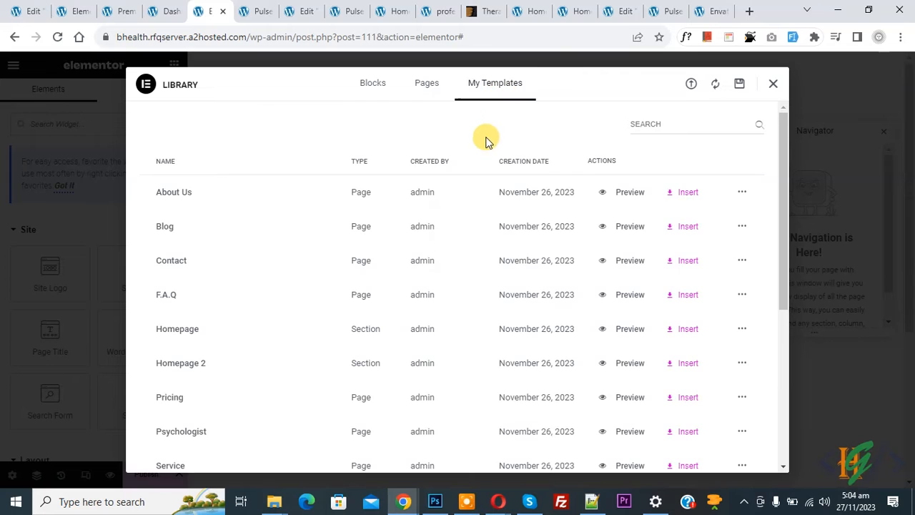
mouse_move(472, 198)
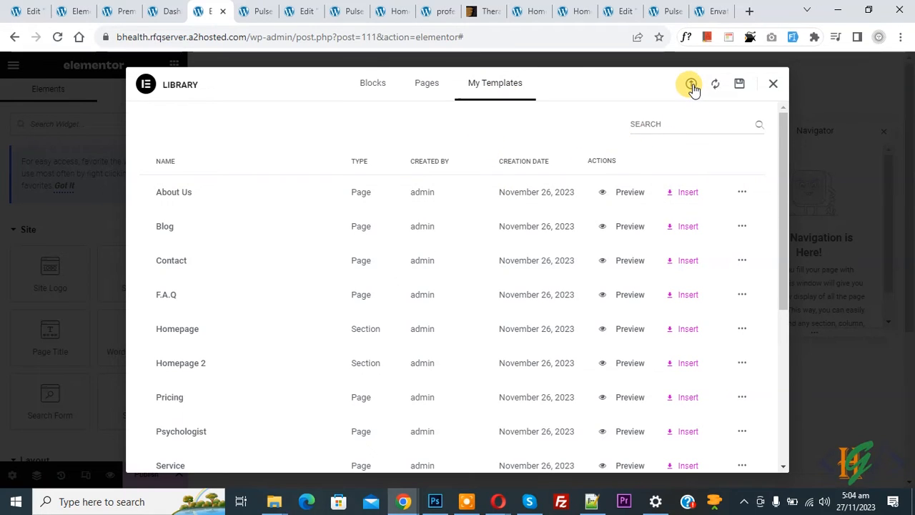
click(689, 84)
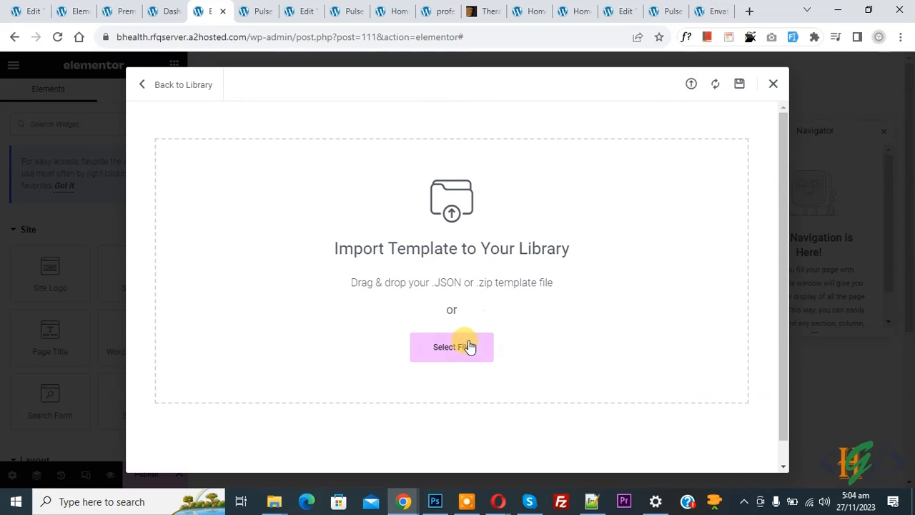
click(451, 347)
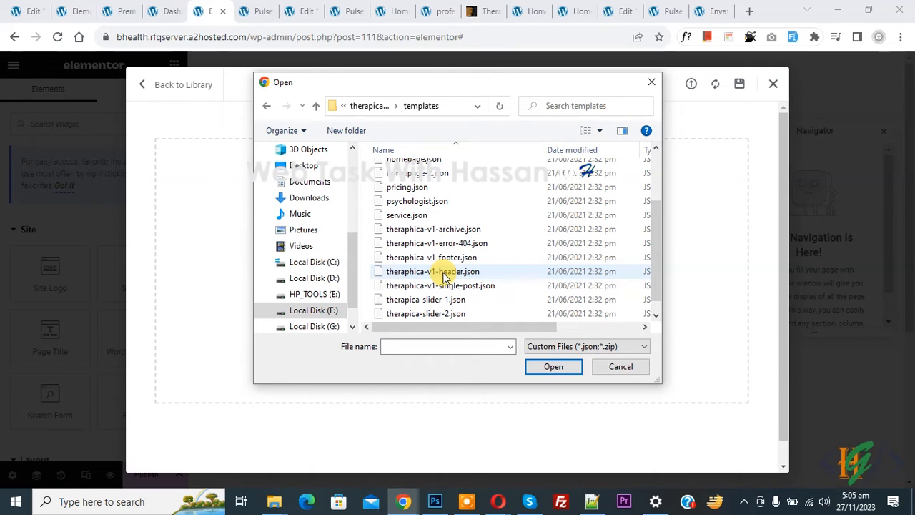
mouse_move(636, 96)
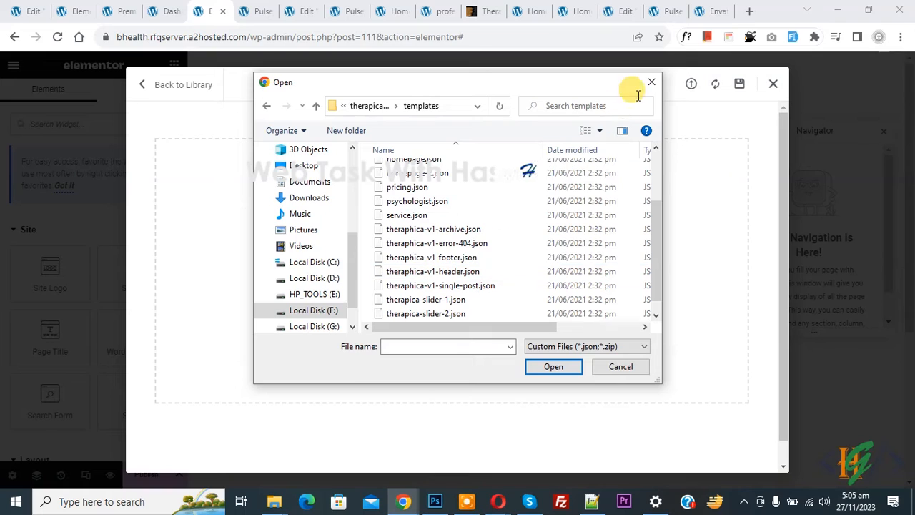
click(620, 366)
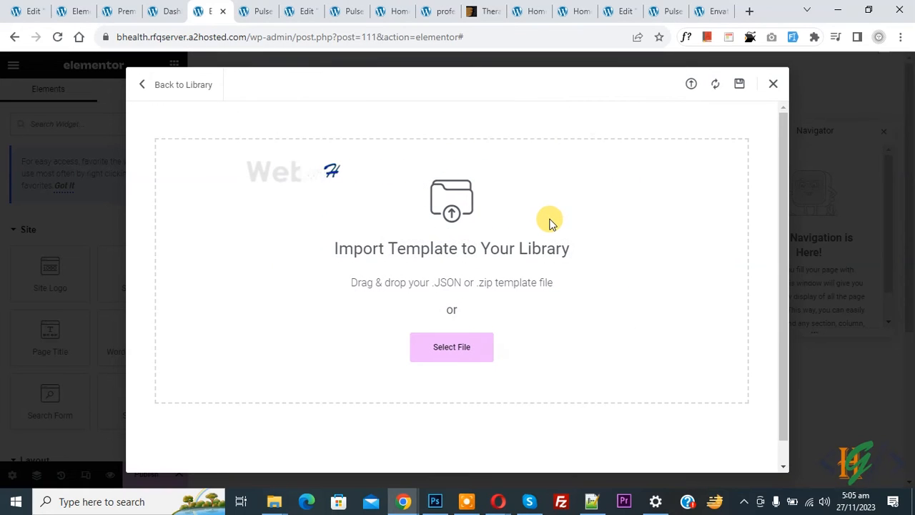
mouse_move(417, 233)
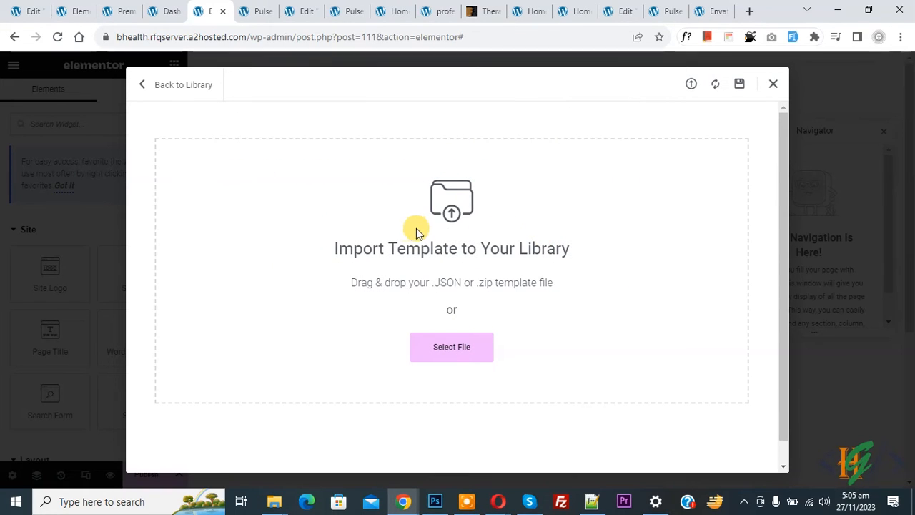
Insert the saved 'Therapica V1 - Header' template from My Templates
click(175, 84)
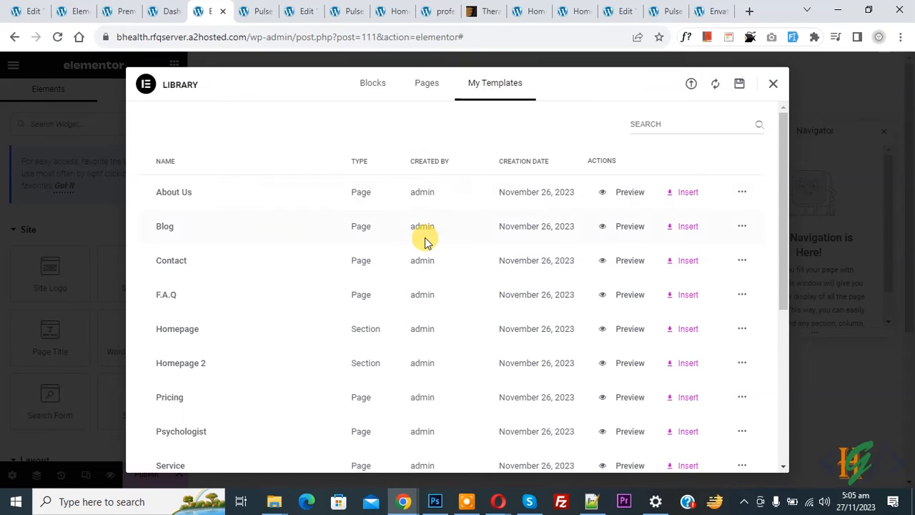
scroll(down, 3)
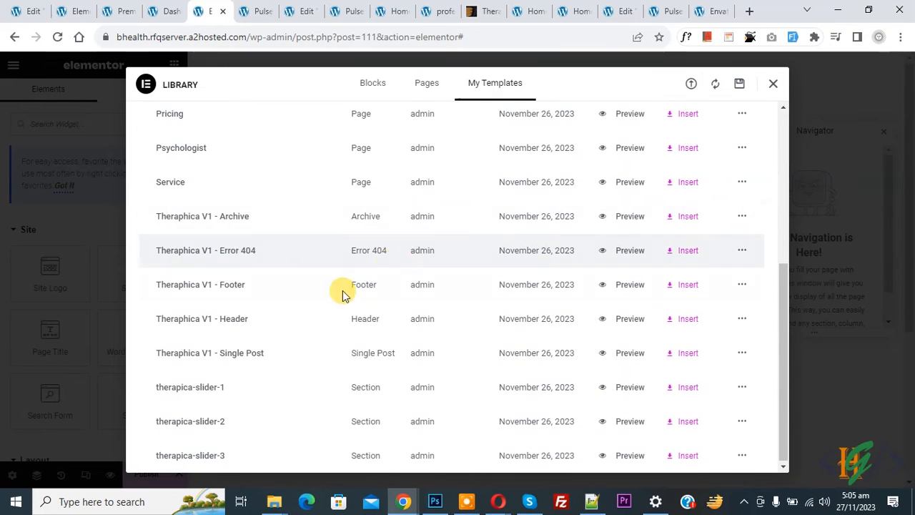
mouse_move(629, 318)
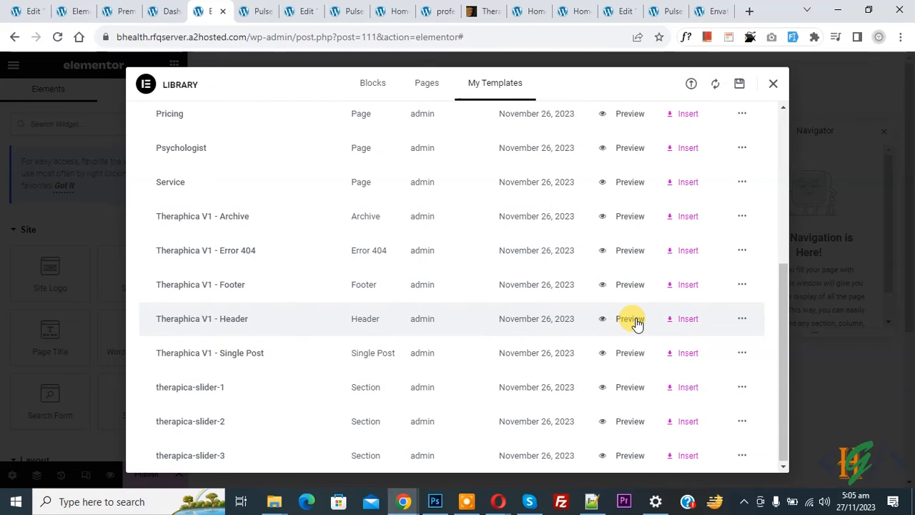
mouse_move(685, 318)
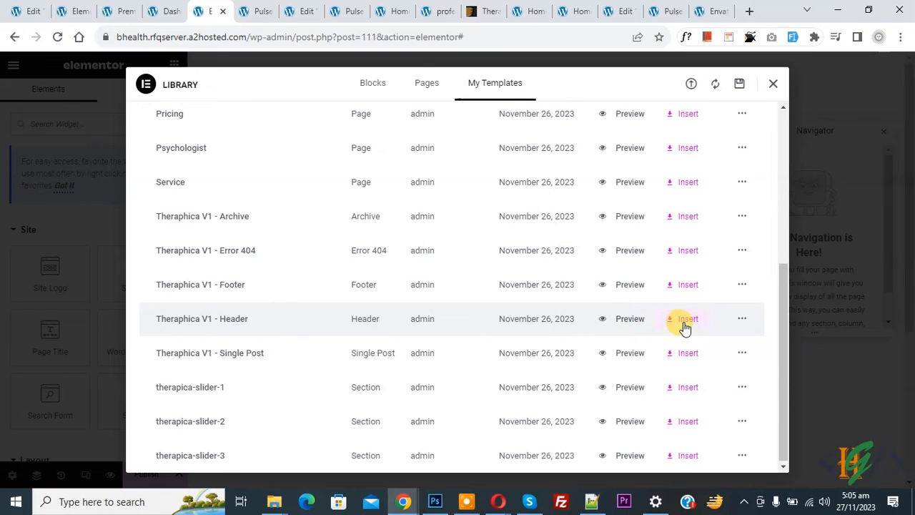
click(688, 318)
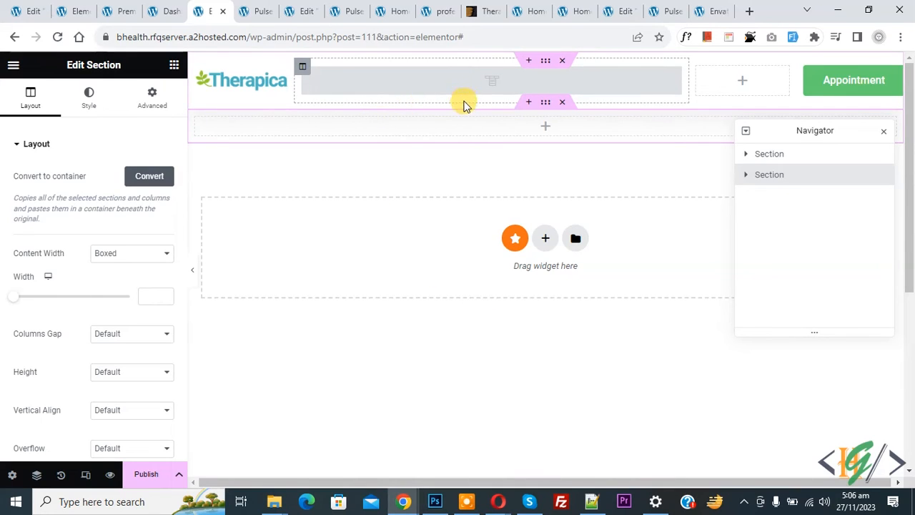
Publish the header with an Include > Entire Site condition and view the live site
click(146, 474)
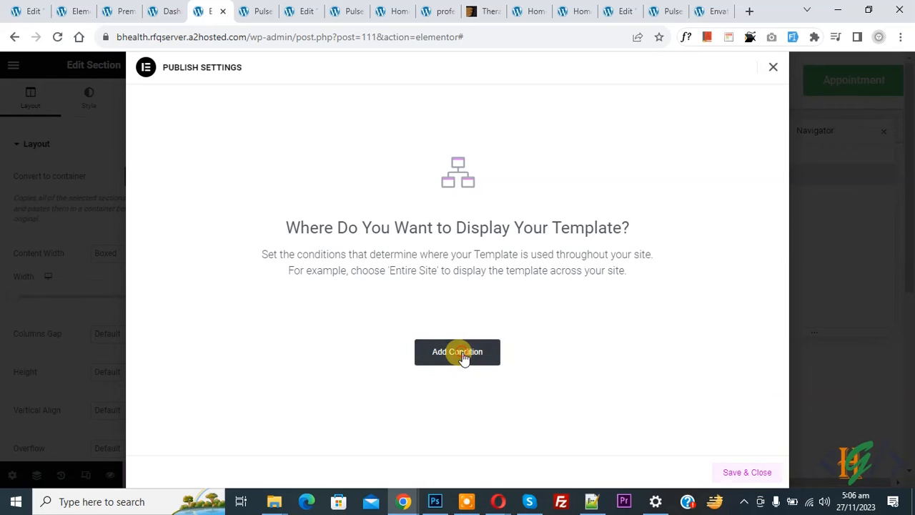
click(457, 351)
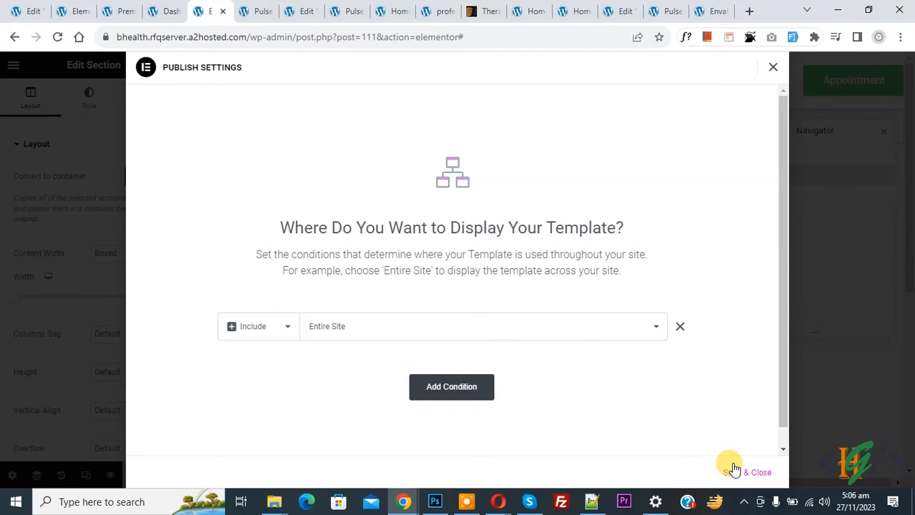
click(729, 464)
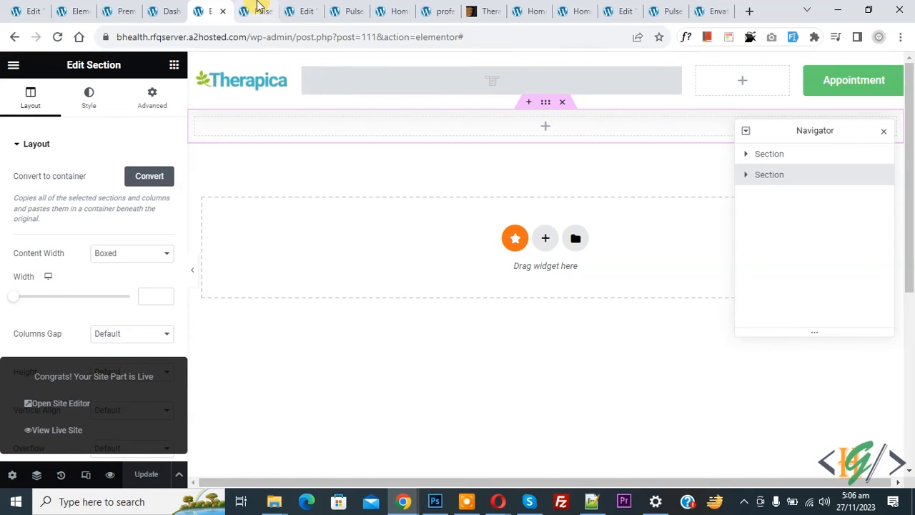
click(254, 11)
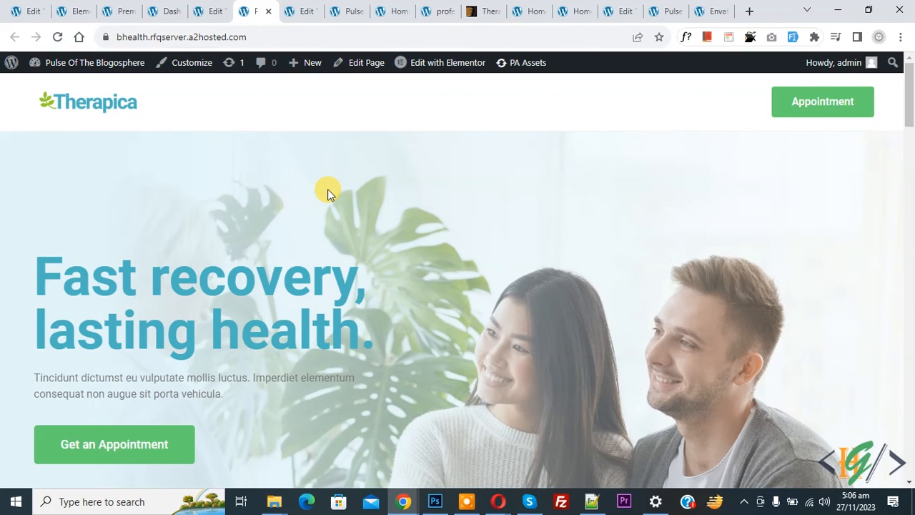
mouse_move(319, 177)
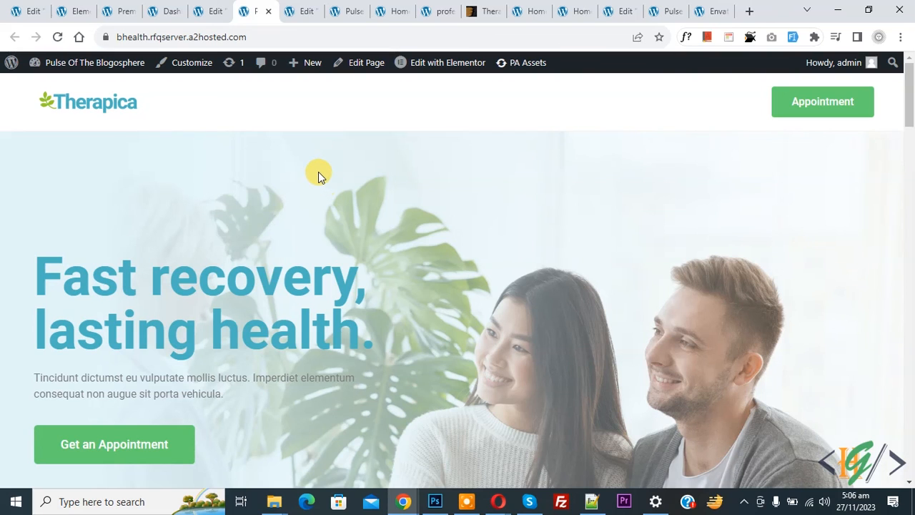
mouse_move(375, 166)
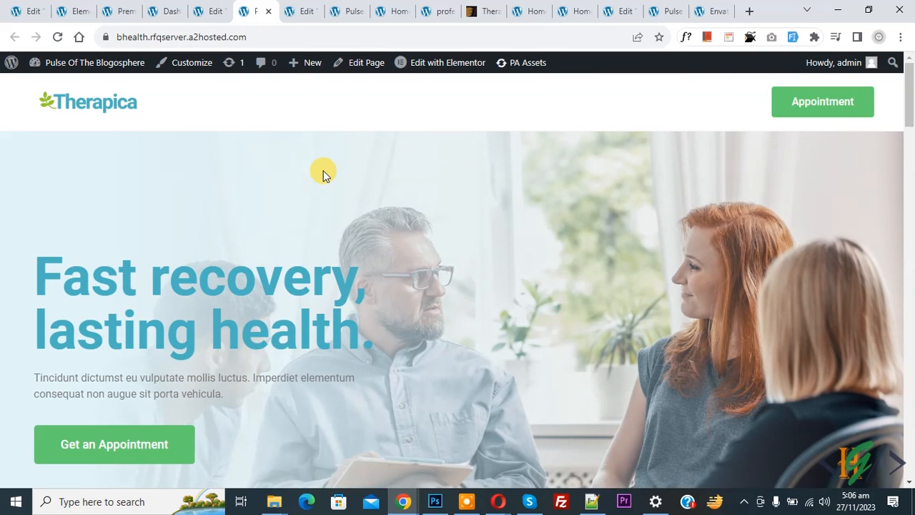
mouse_move(321, 187)
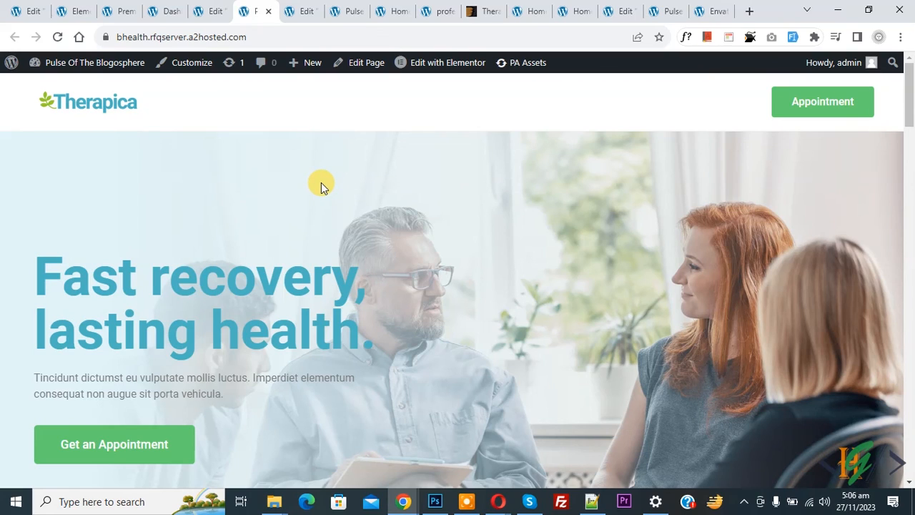